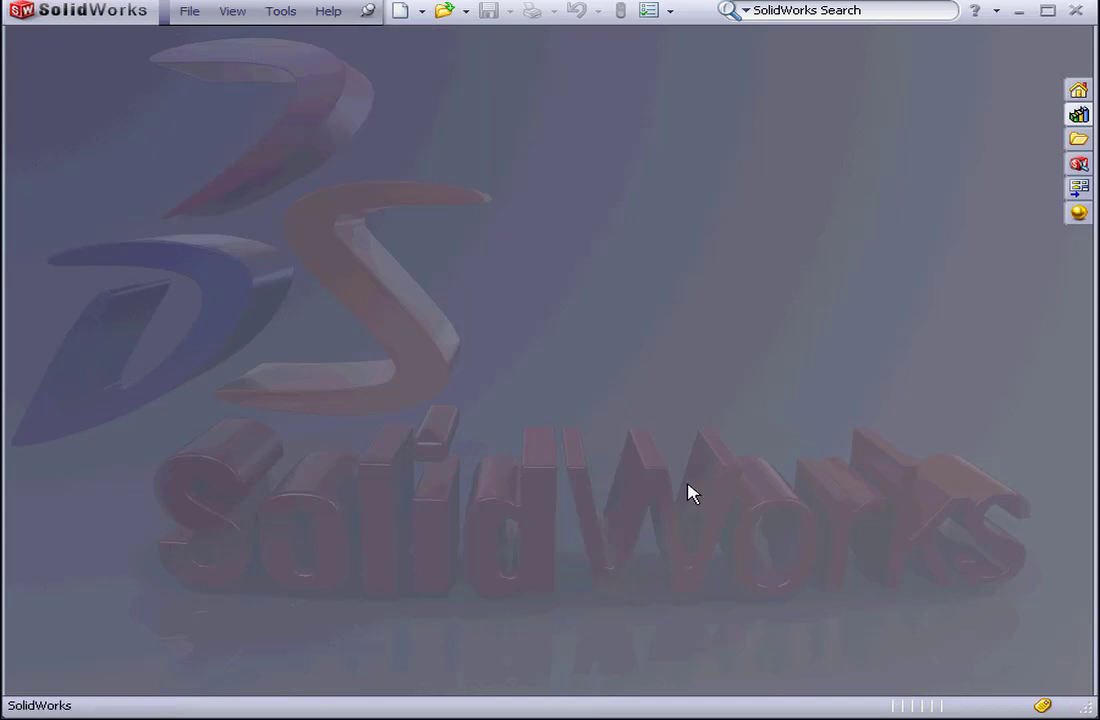
Save a new macro as Macro1 in folder C01, then insert a blank UserForm1 in VBA
click(281, 11)
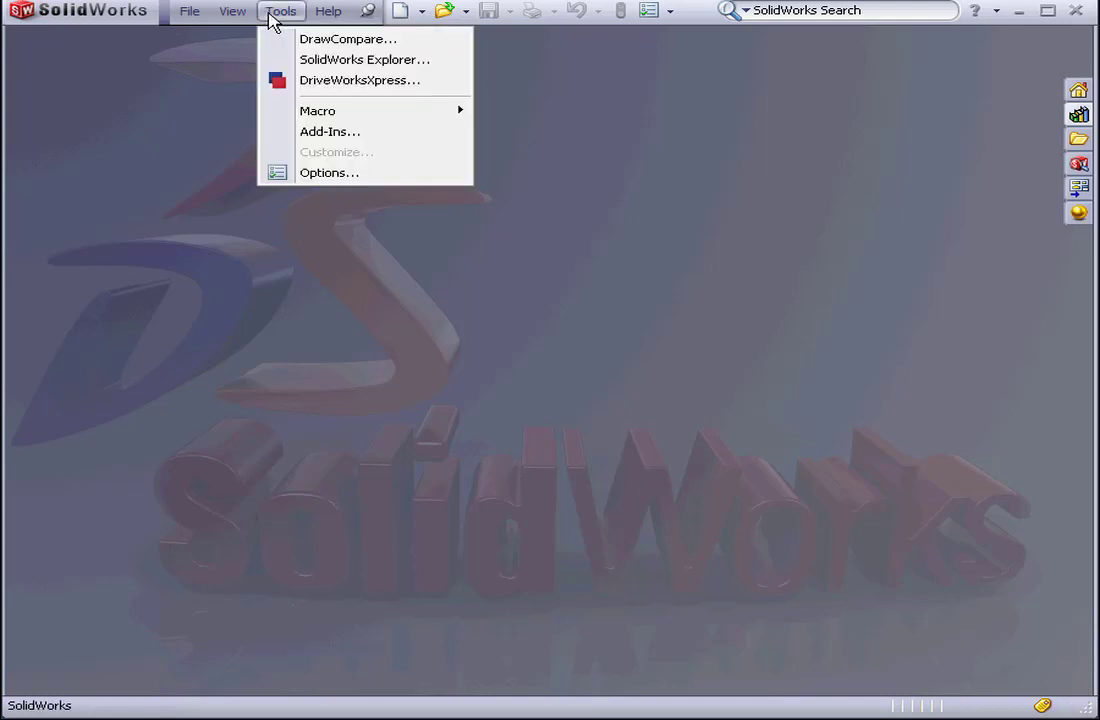
mouse_move(317, 110)
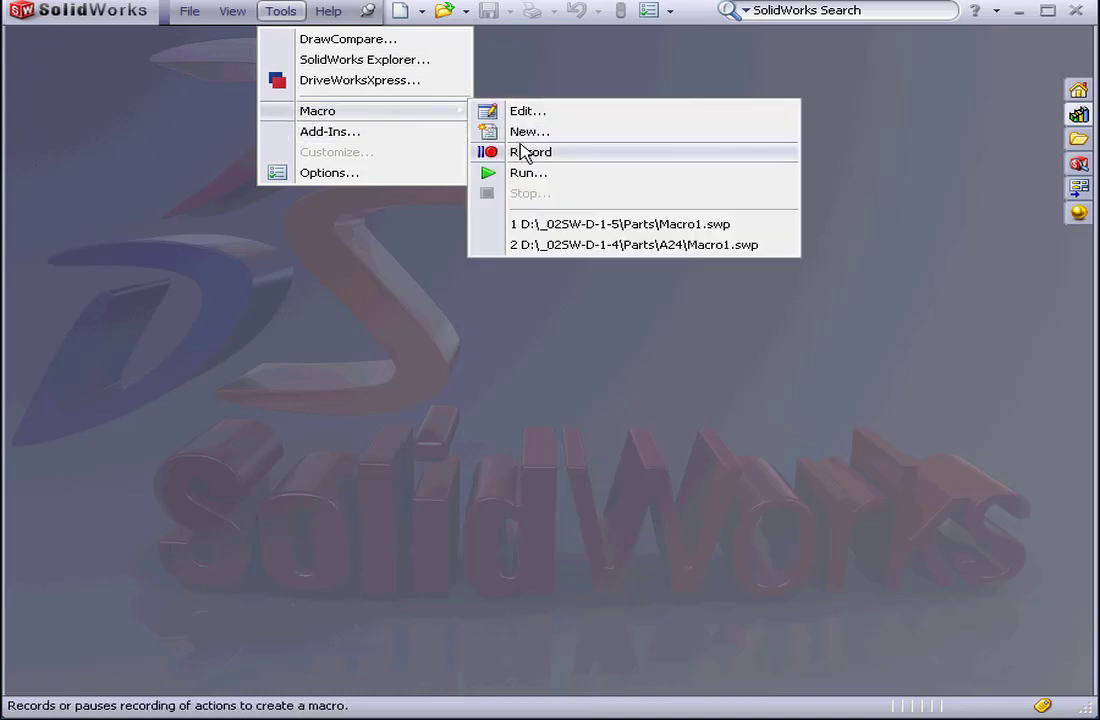
click(529, 131)
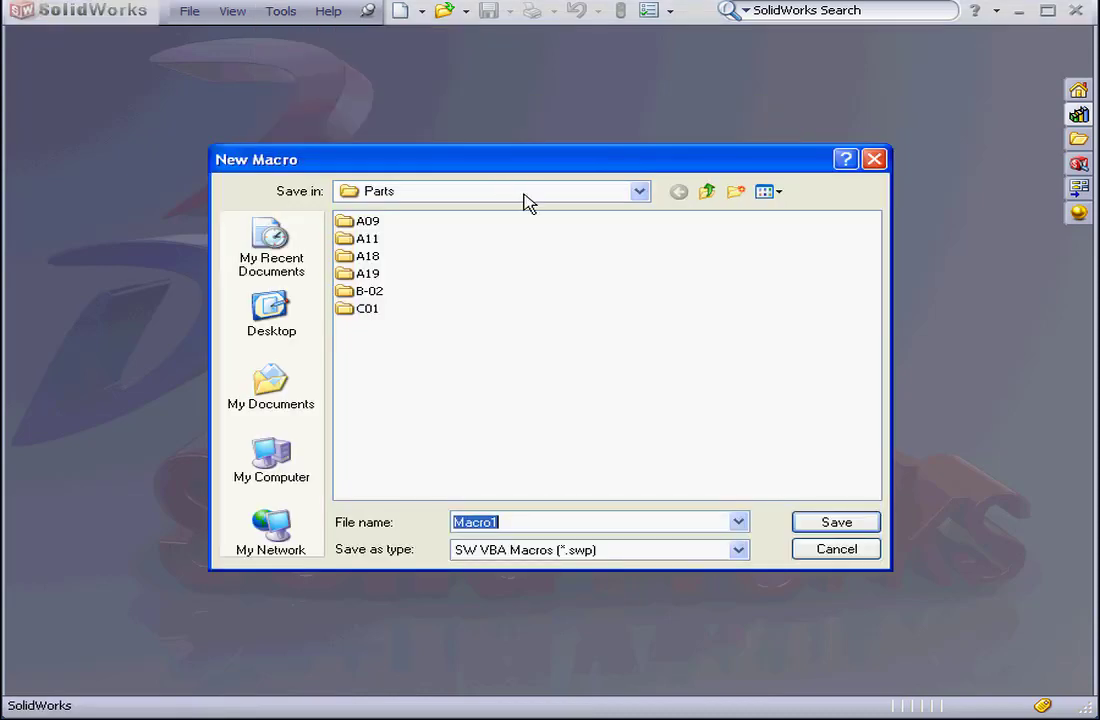
double_click(367, 308)
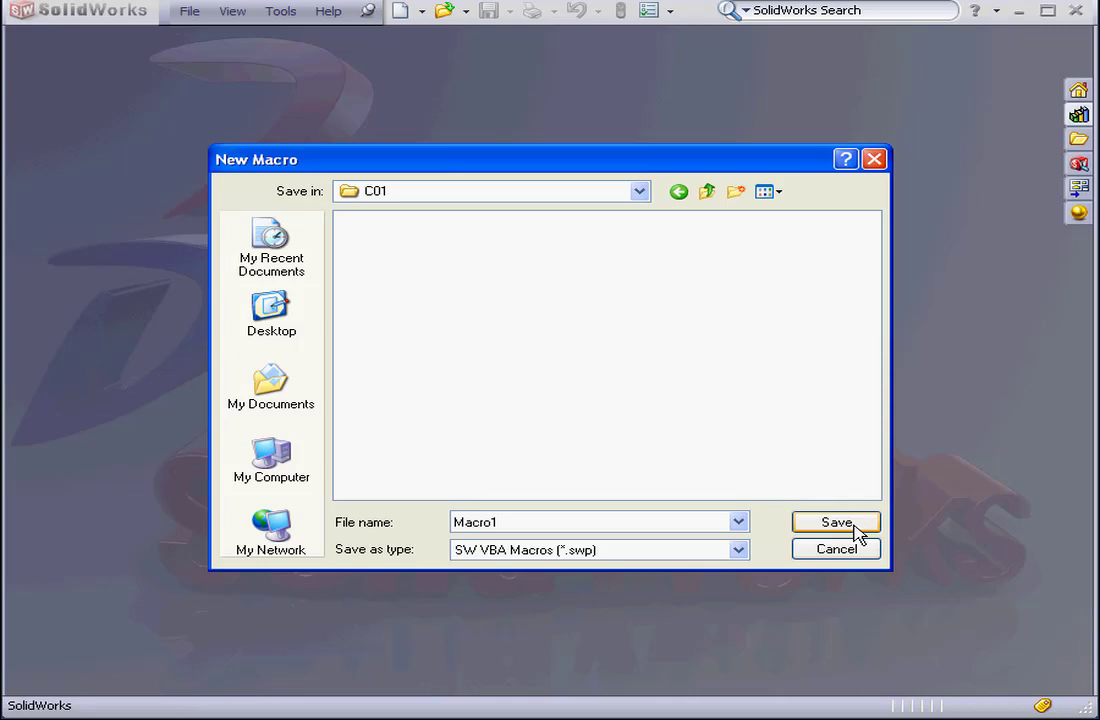
click(836, 521)
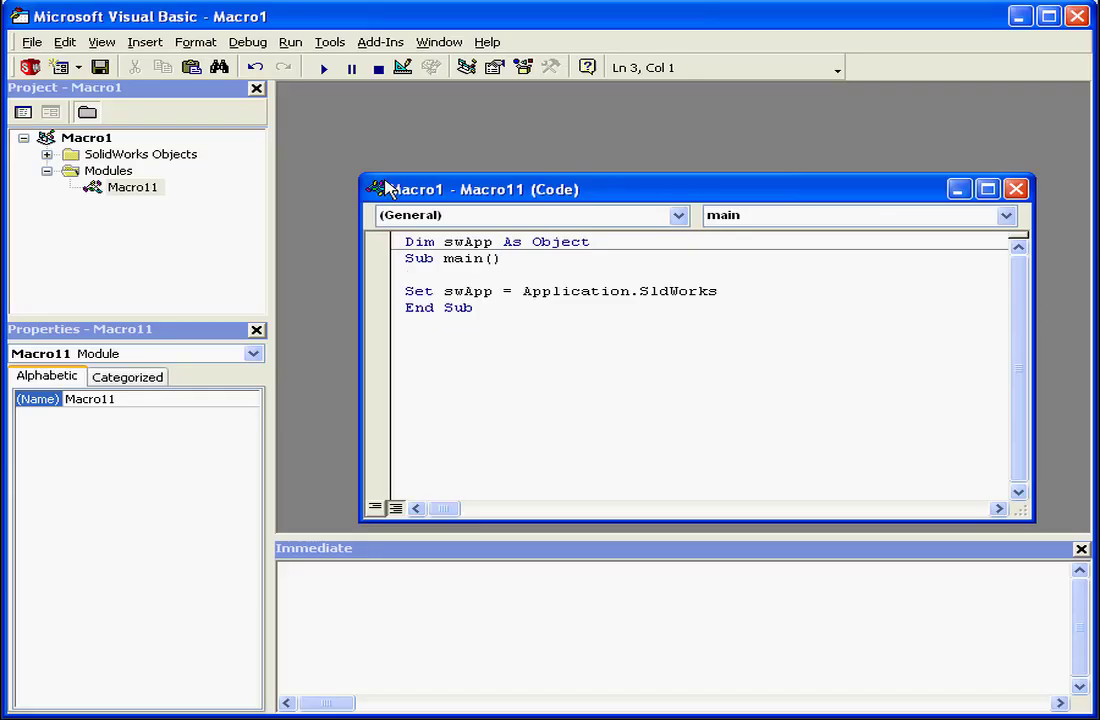
click(148, 42)
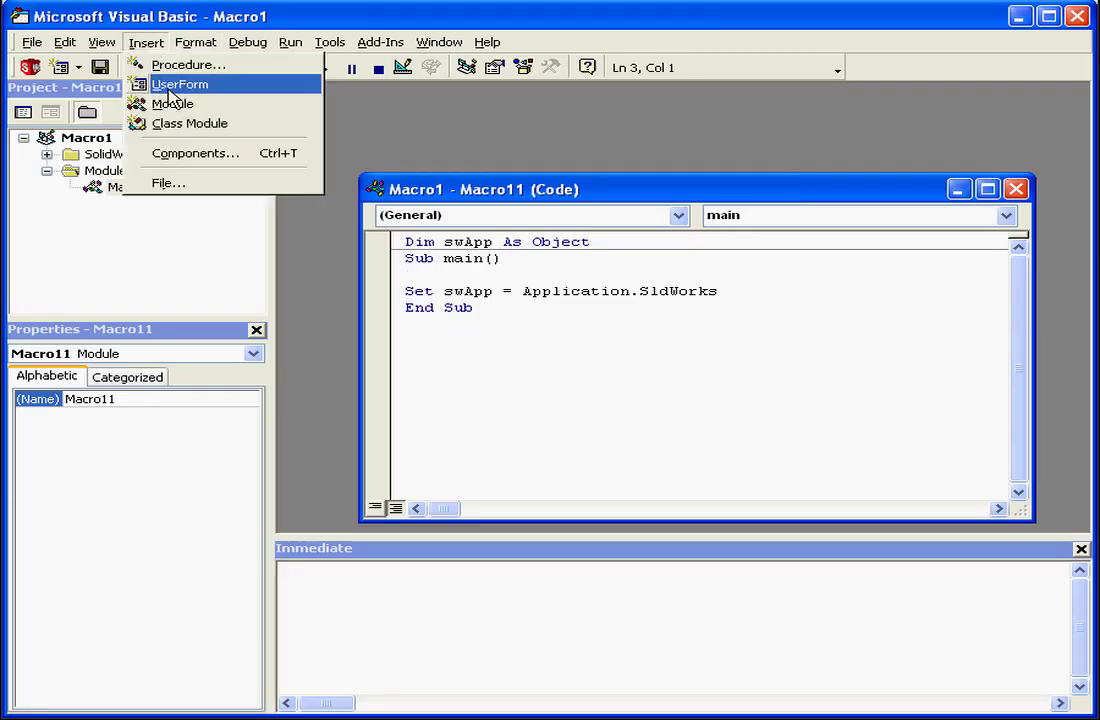
click(183, 84)
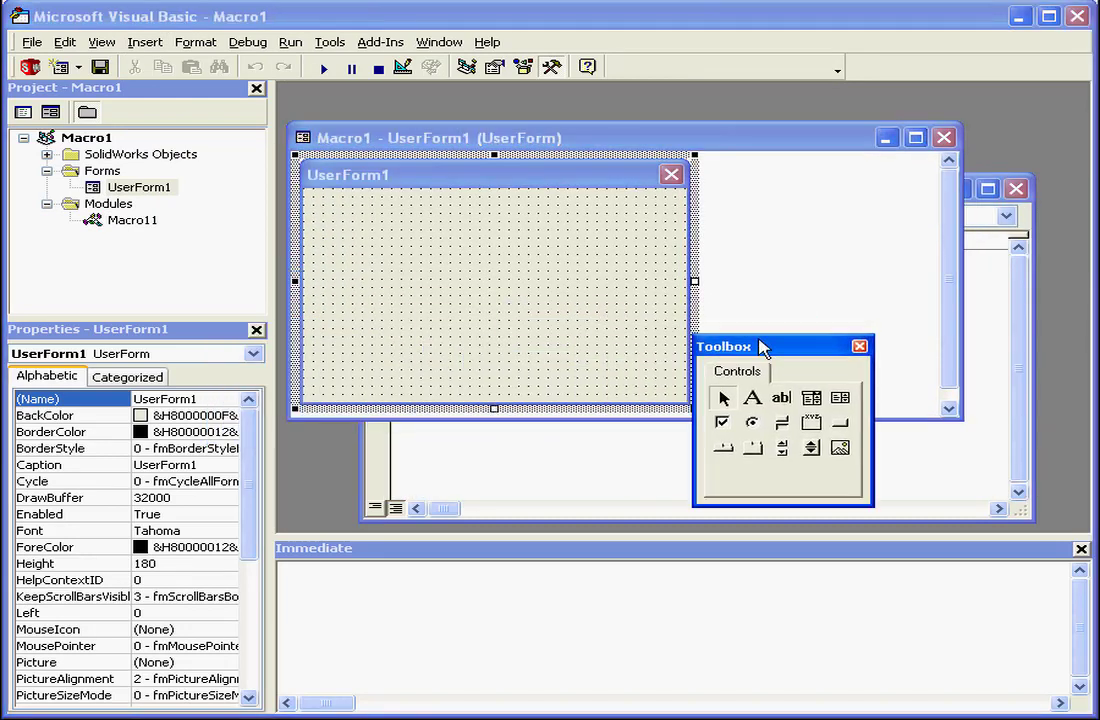
Drag the Toolbox window rightward so it no longer overlaps UserForm1
drag(760, 346, 819, 351)
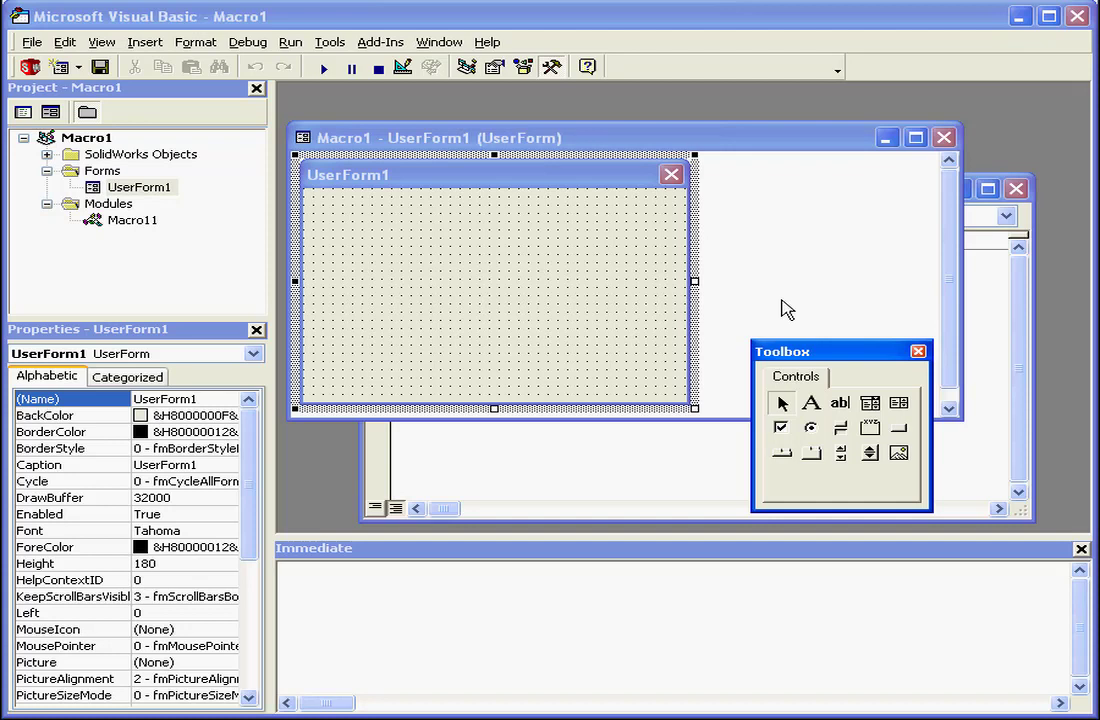
mouse_move(844, 355)
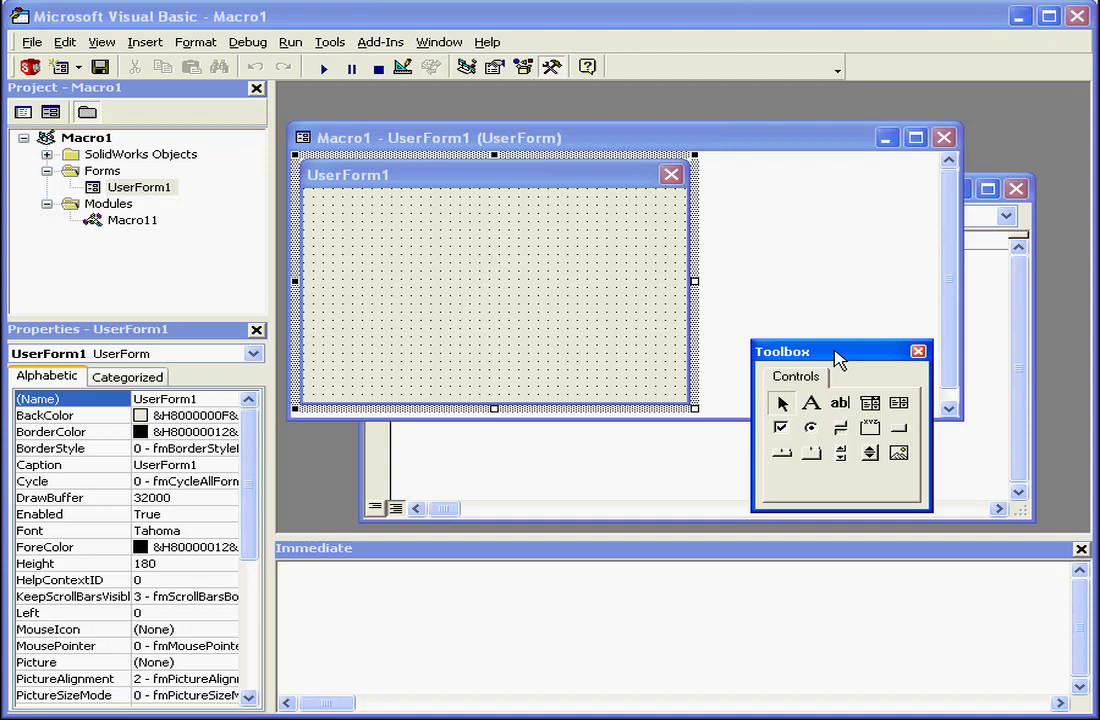
mouse_move(817, 358)
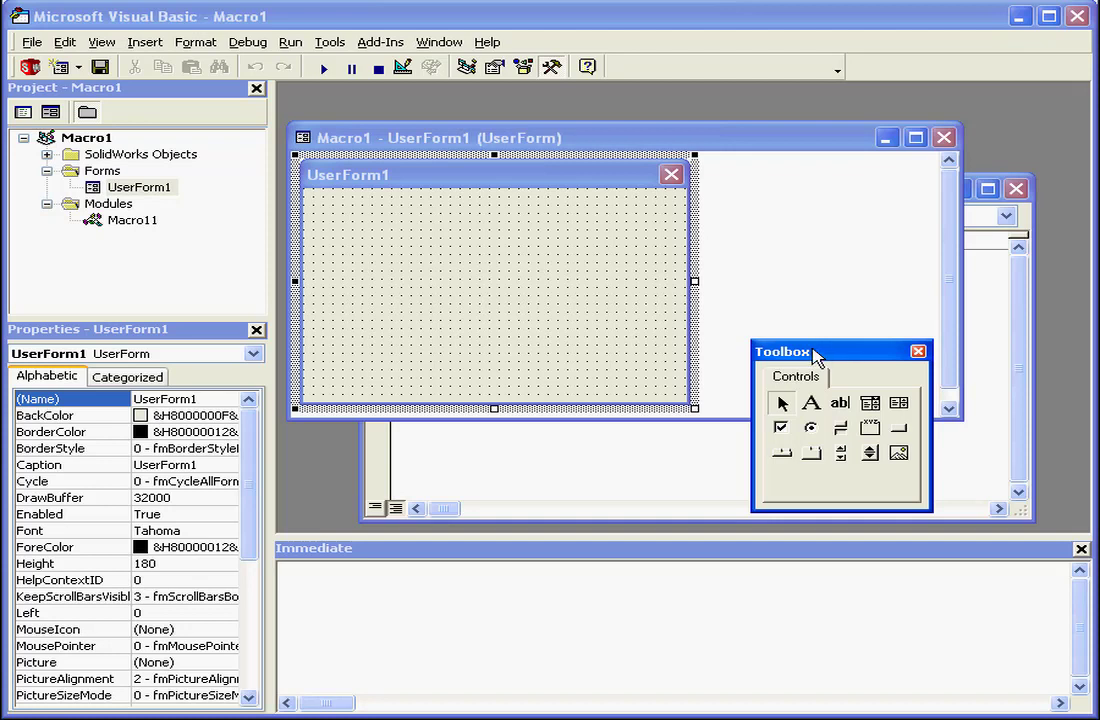